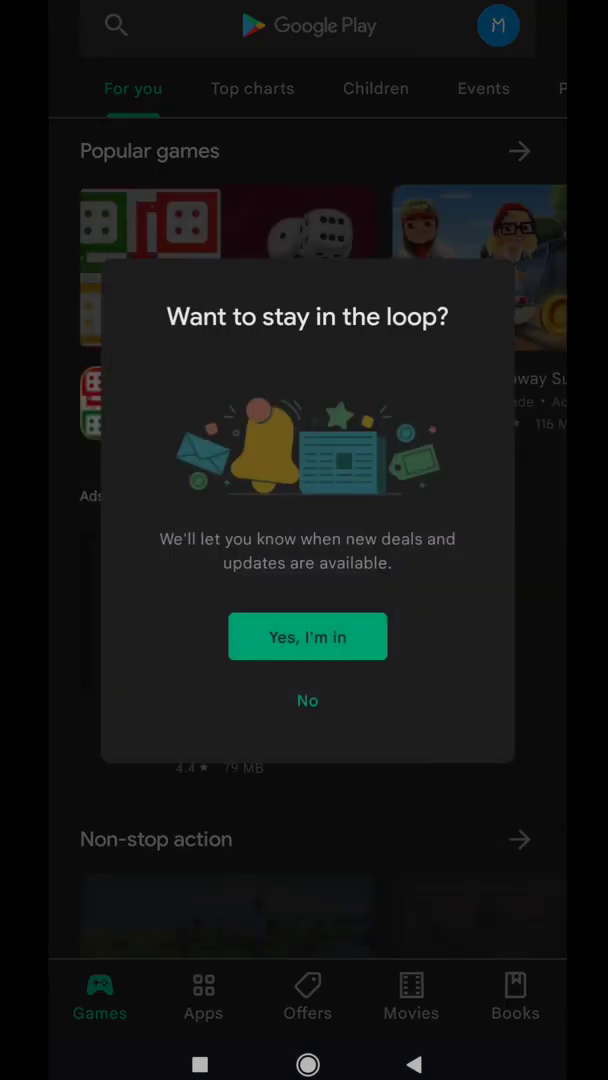
Step: Dismiss the Play Store prompt, confirm English as language and allow access to photos and media
left_click(308, 700)
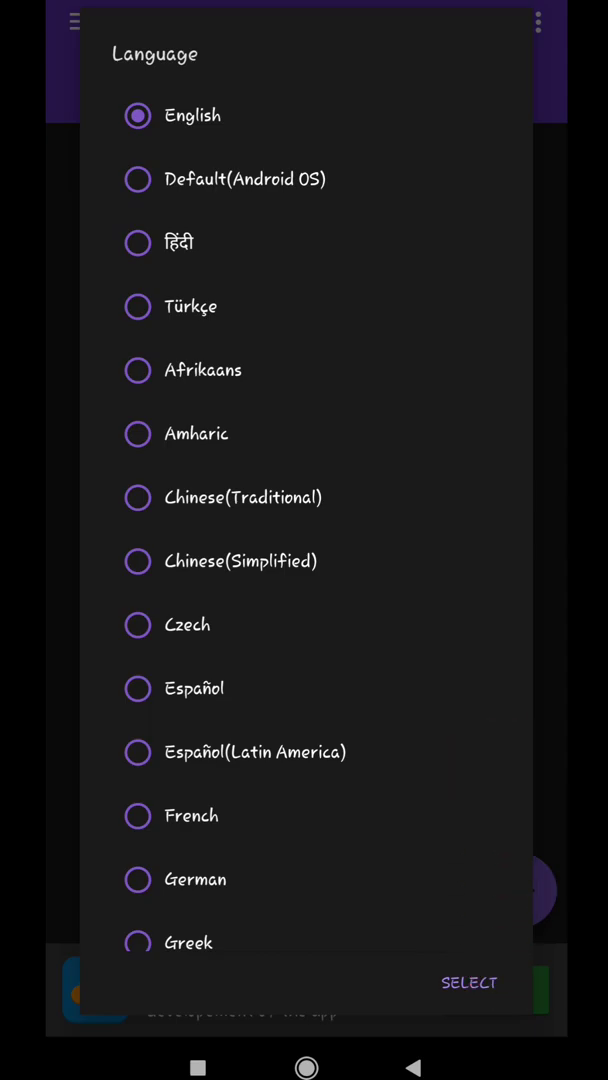
left_click(470, 982)
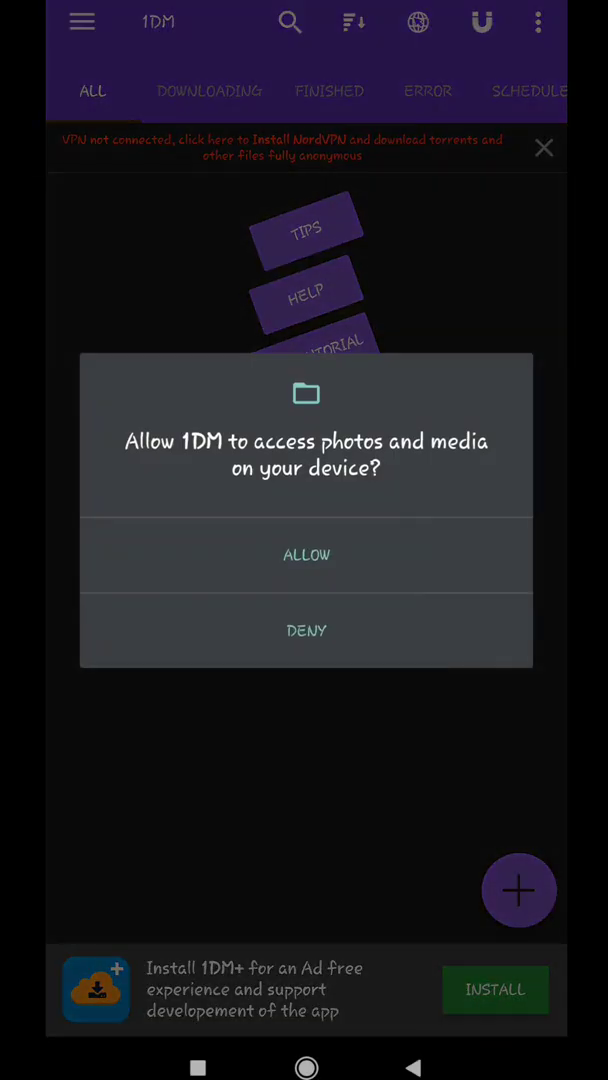
left_click(306, 554)
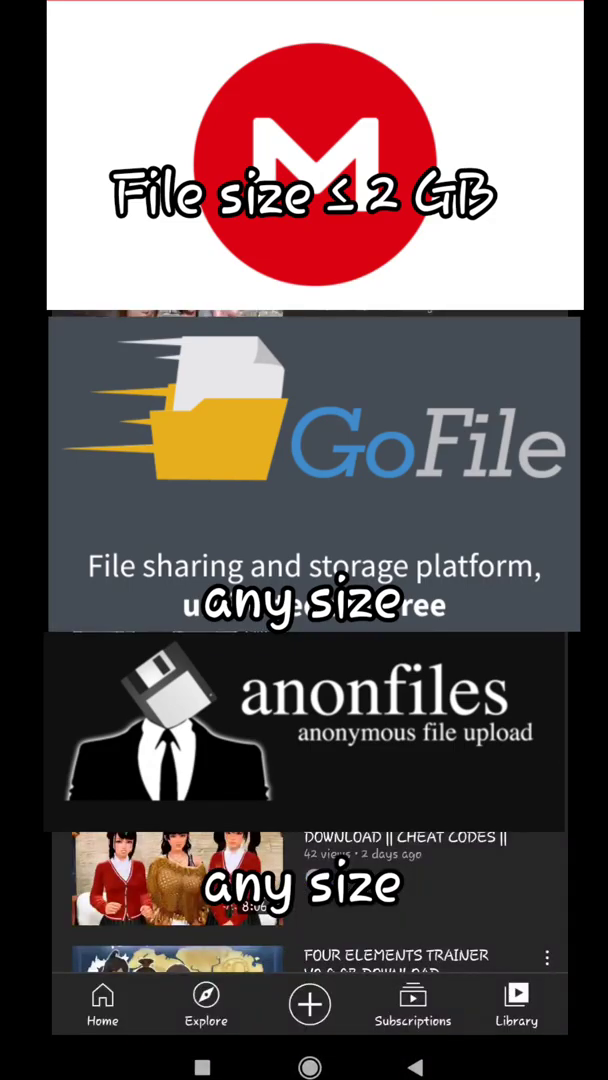
Step: Expand the Photo Hunt video's description and scroll to its DOWNLOAD links section
scroll("up", 3)
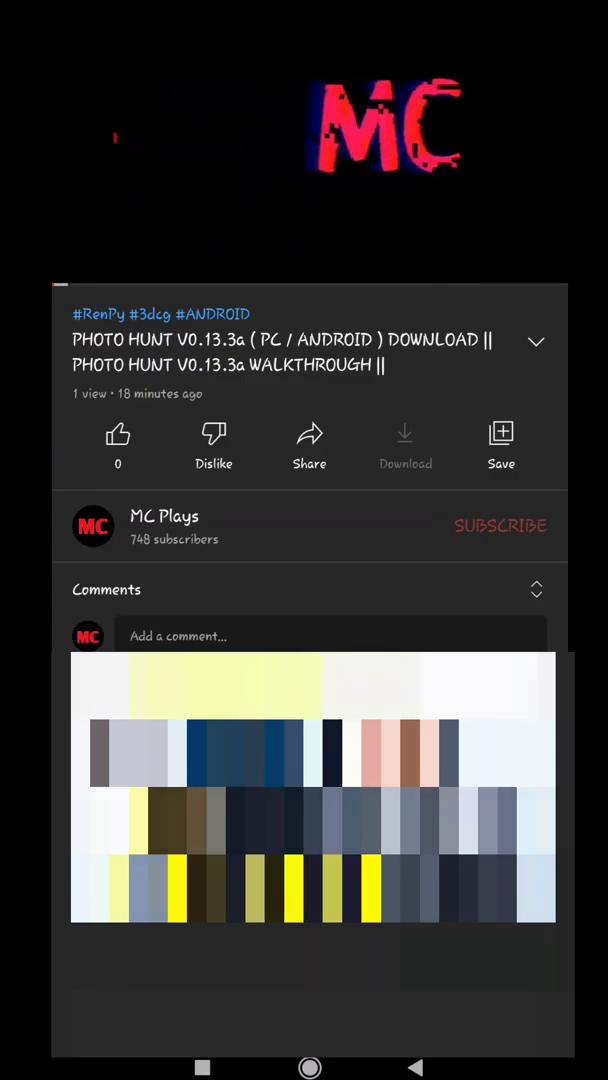
left_click(536, 340)
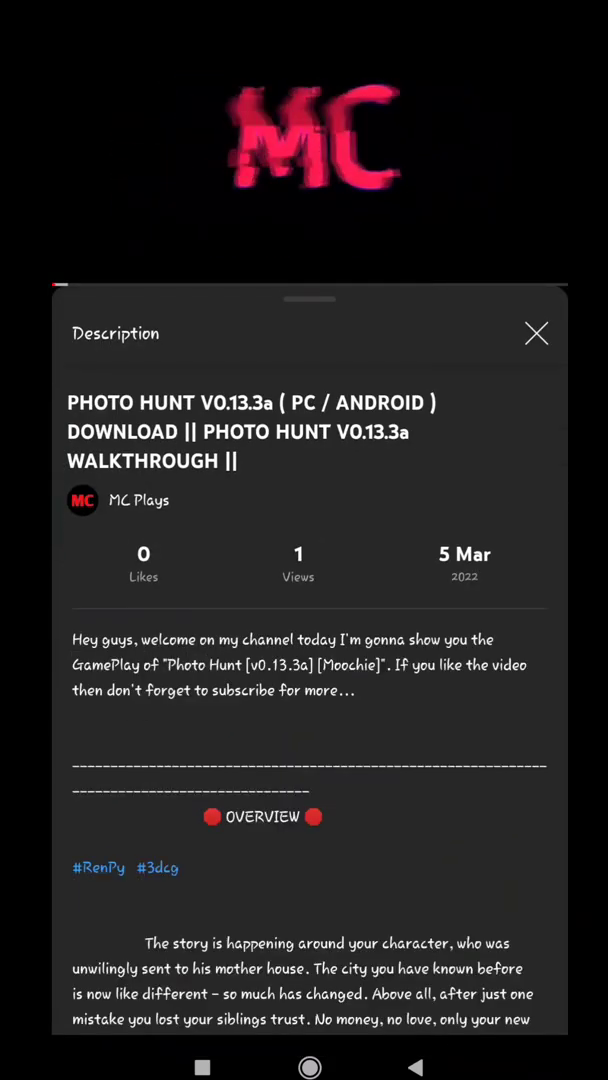
scroll("down", 3)
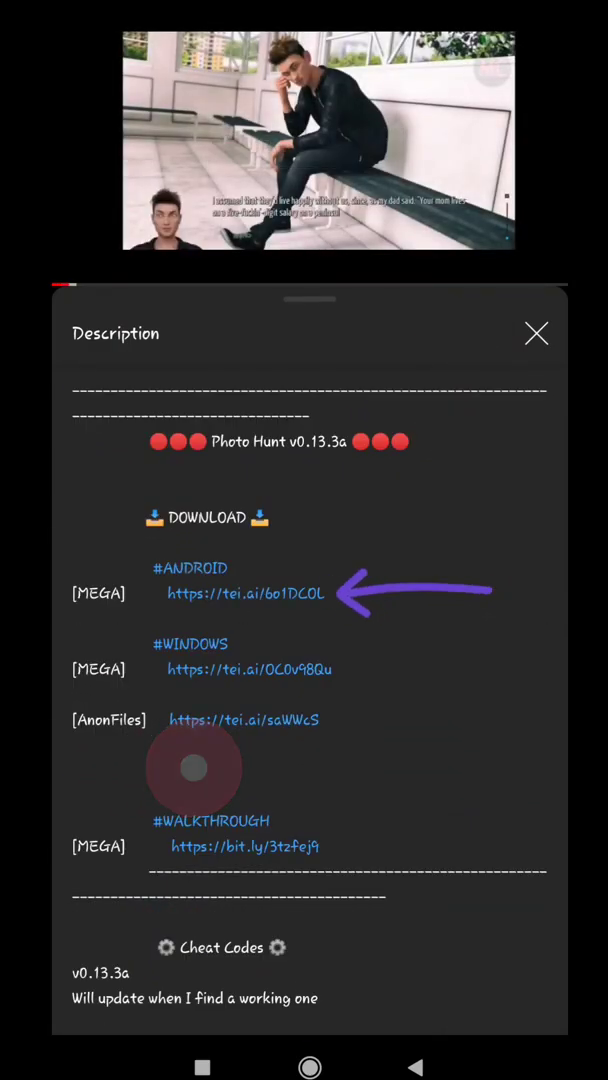
Step: Follow the Android MEGA link and pass the reCAPTCHA not-a-robot check
left_click(244, 592)
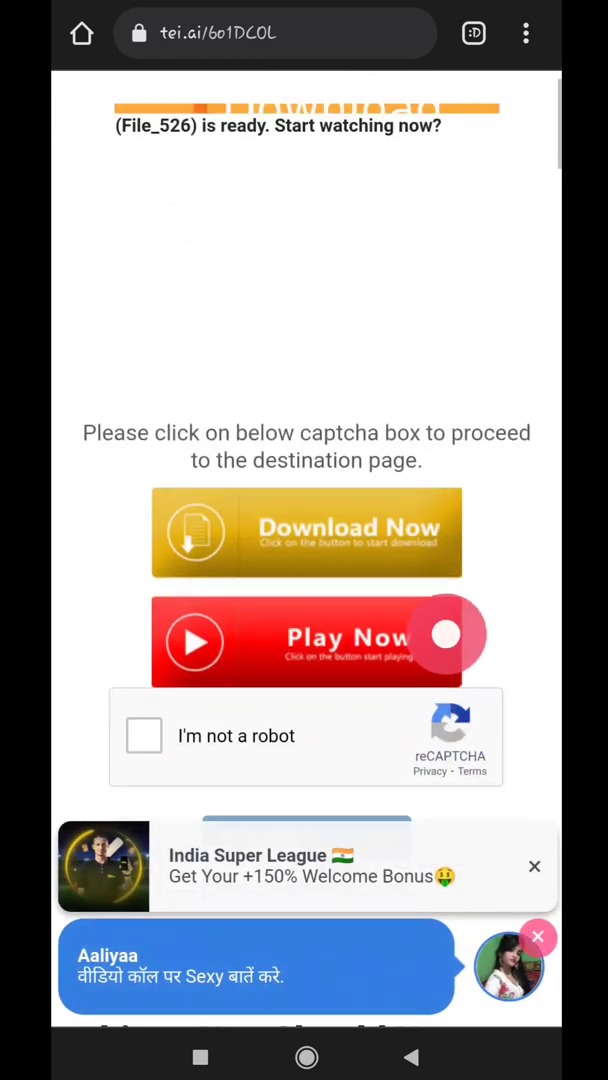
scroll("up", 3)
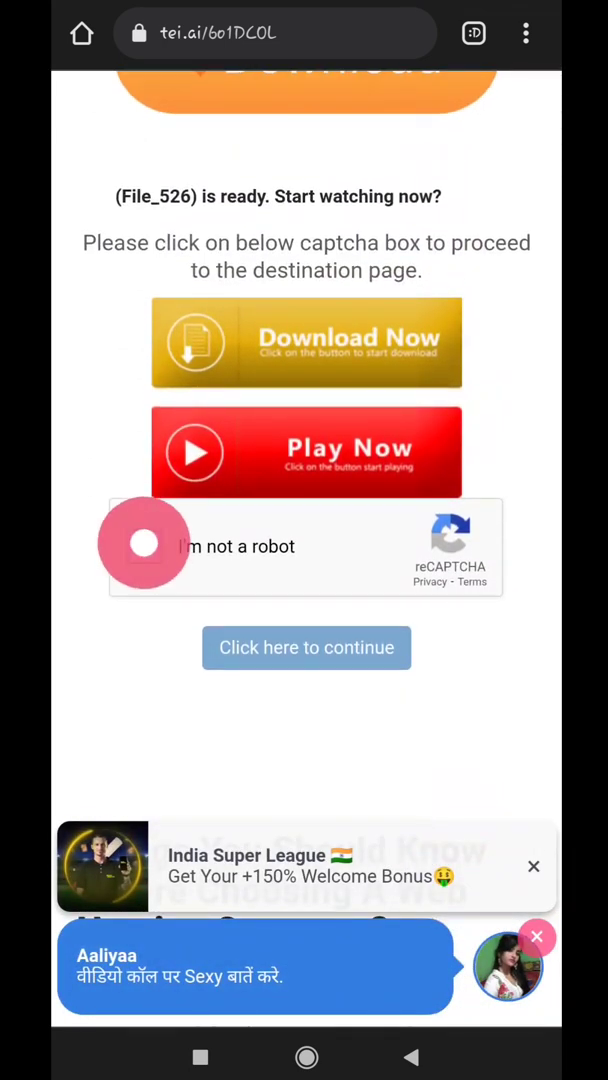
left_click(144, 546)
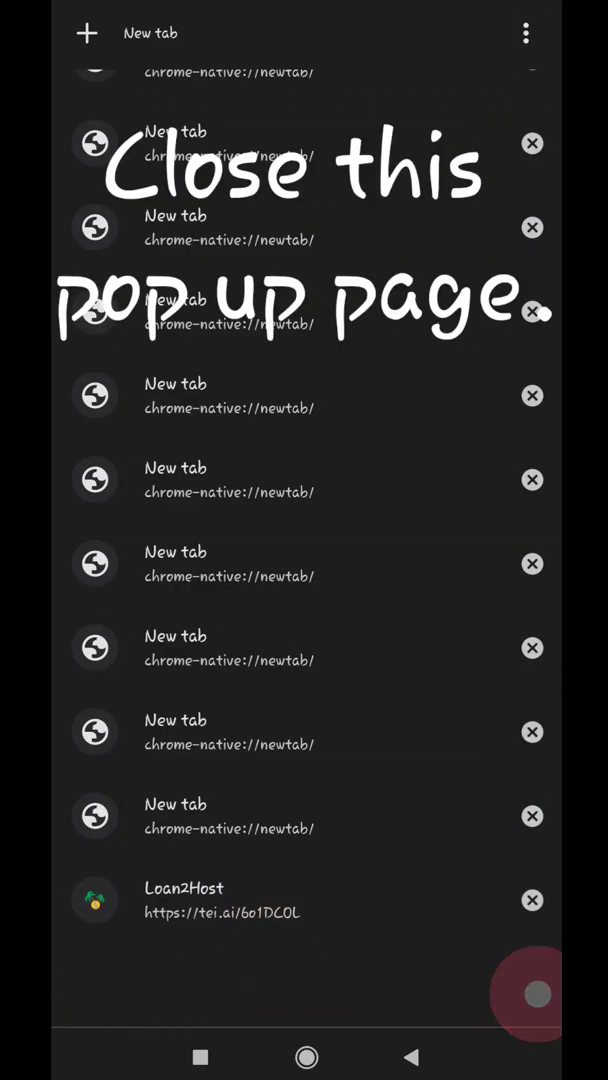
Step: Close the survey pop-up tab and continue past the robot check to the countdown page
left_click(300, 900)
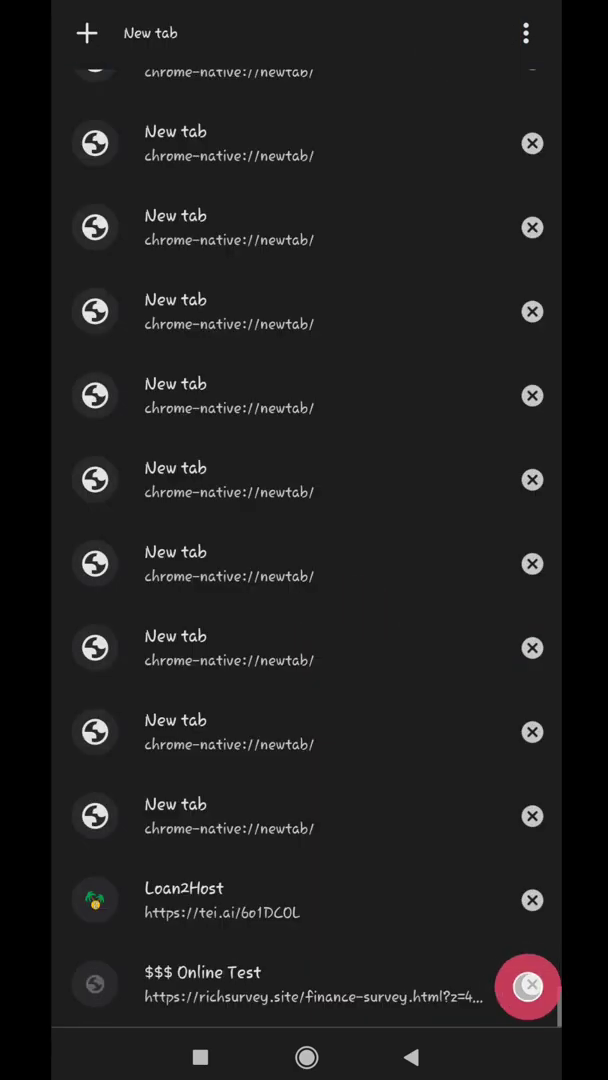
left_click(300, 900)
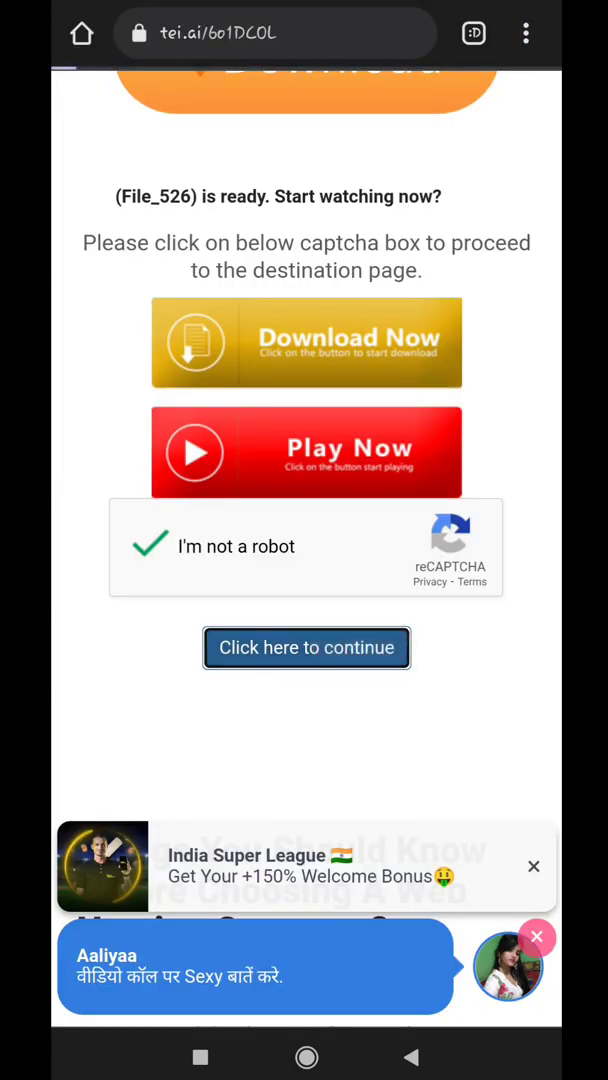
left_click(306, 648)
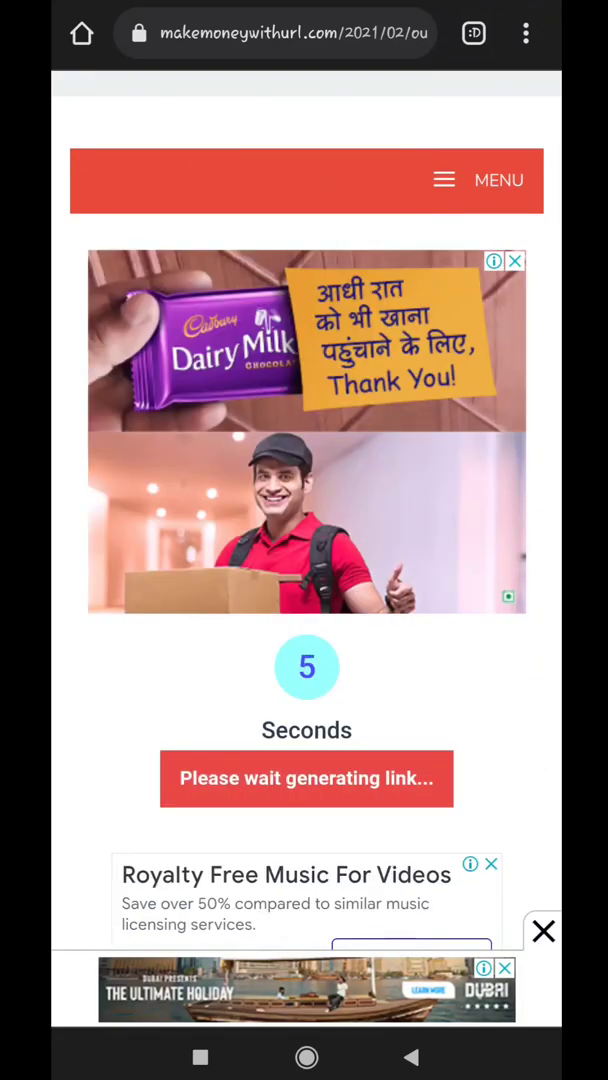
Step: Request the download link after the countdown and trigger the link page's wait timer
scroll("down", 3)
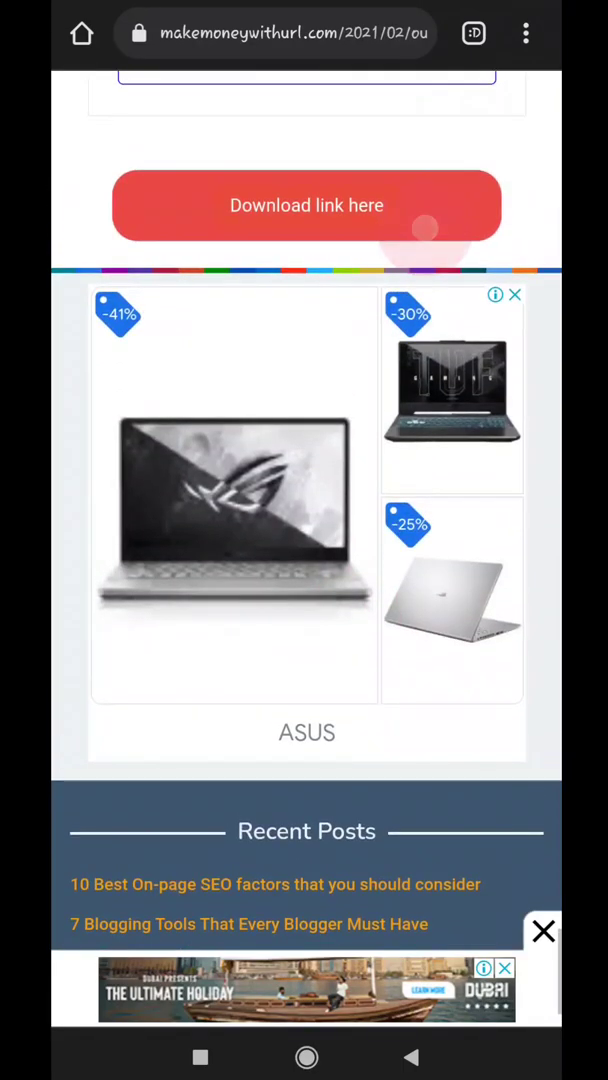
left_click(308, 204)
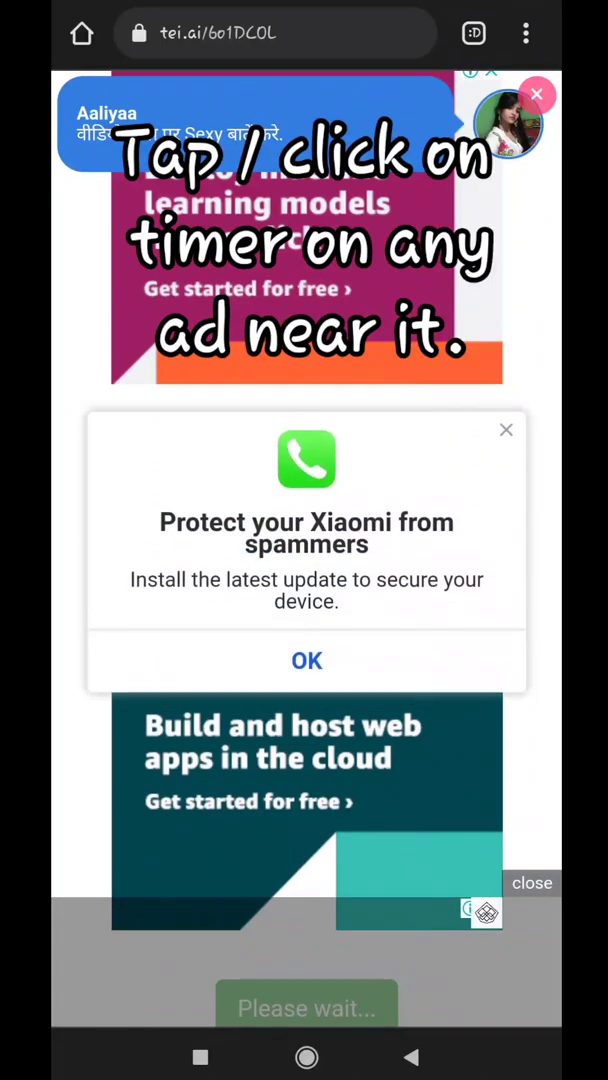
left_click(308, 660)
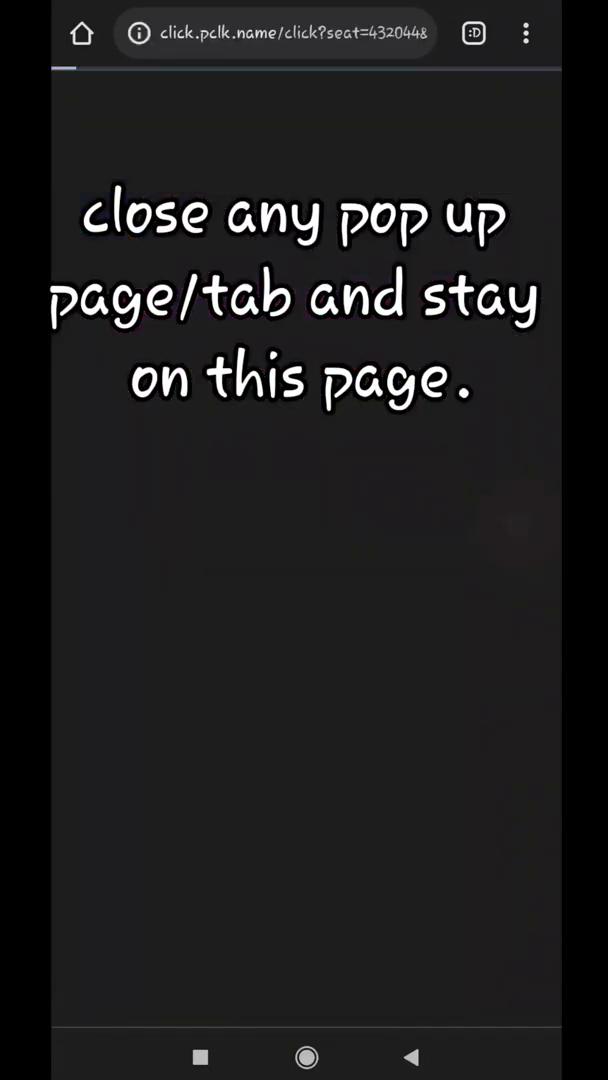
Step: Leave the opened ad page and get the final link to the mega.nz file page
left_click(474, 32)
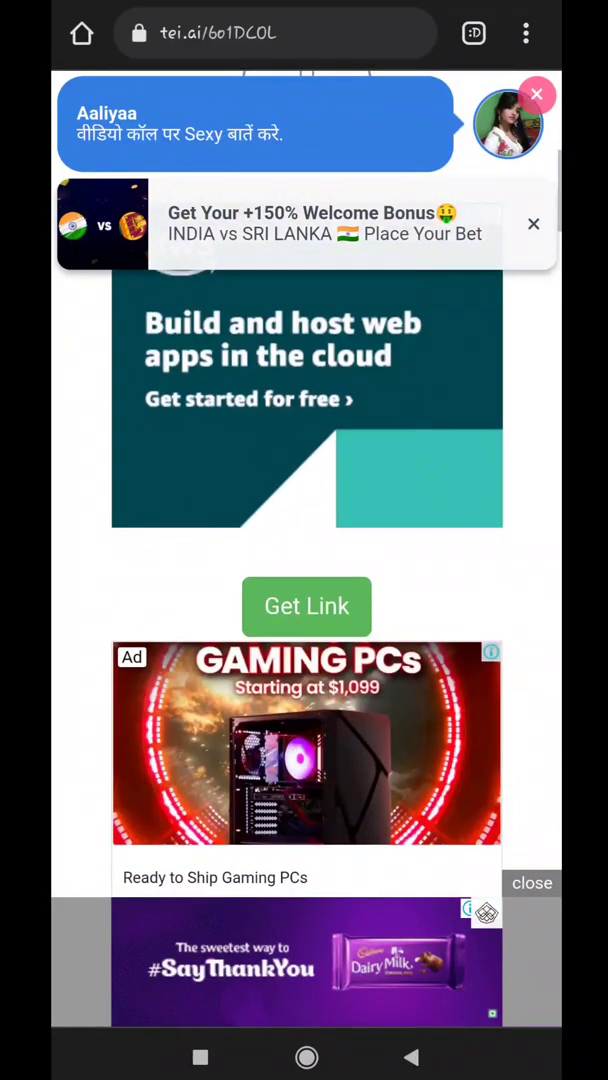
left_click(474, 32)
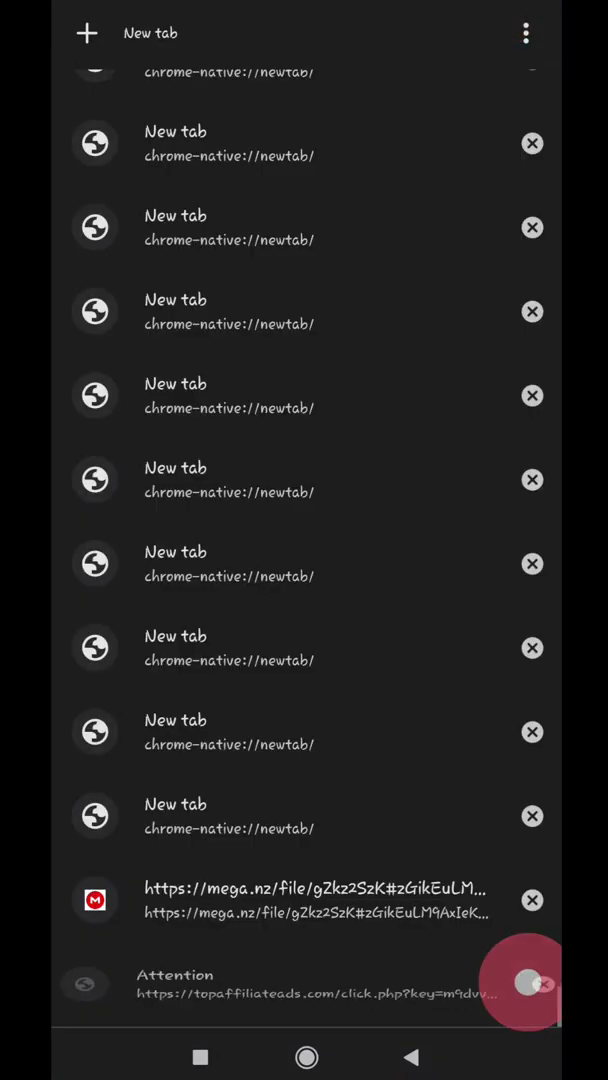
Step: Close the leftover ad tab and copy the PhotoHunt APK's MEGA page address for 1DM's browser
left_click(316, 900)
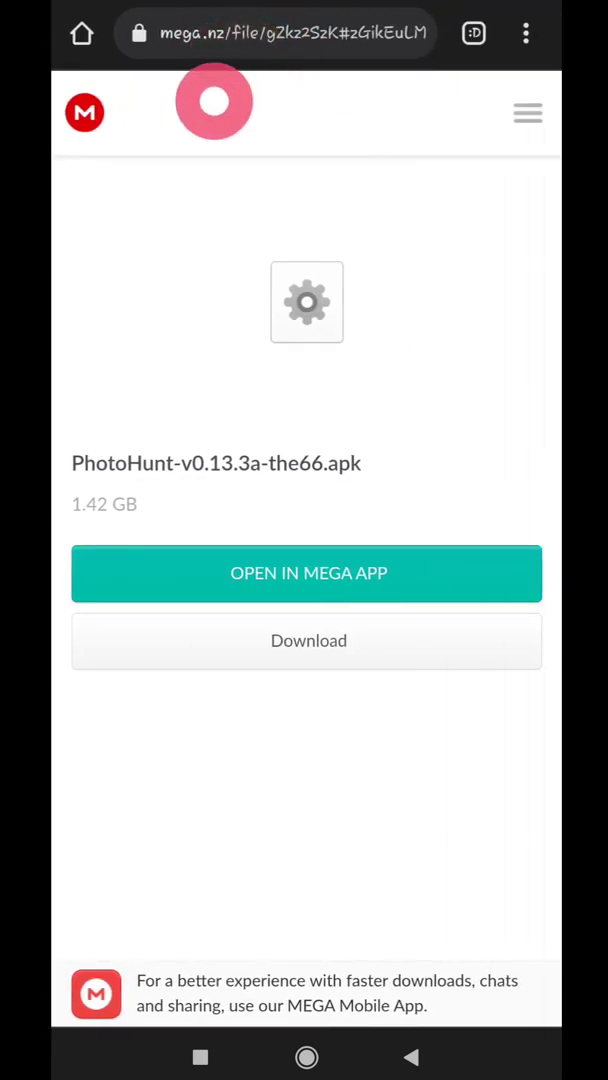
left_click(280, 32)
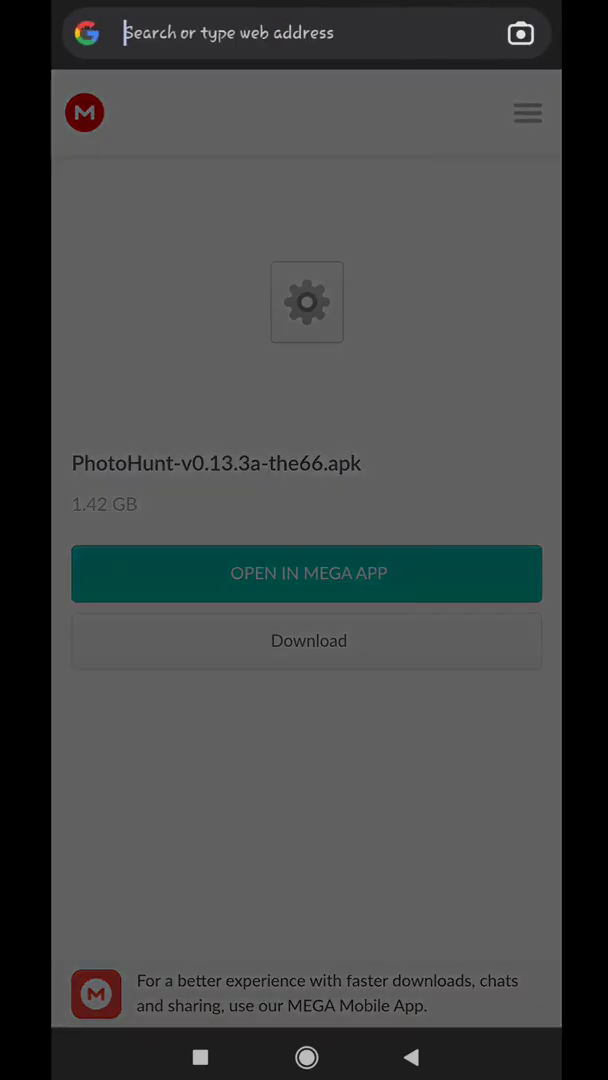
left_click(300, 32)
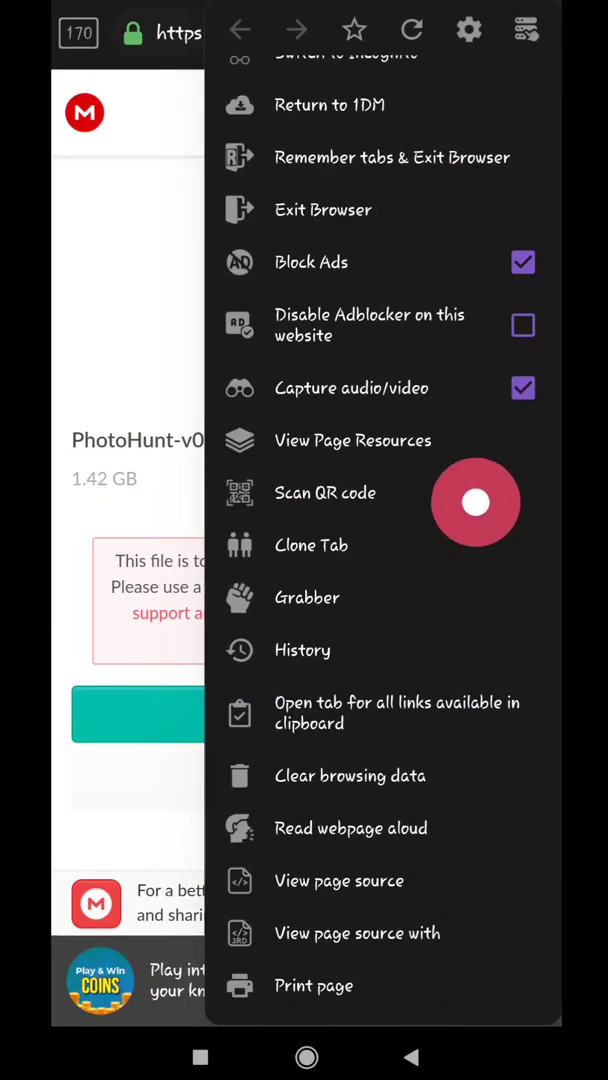
Step: Uncheck Capture audio/video in the browser menu and show the downloads detected on the MEGA page
scroll("down", 3)
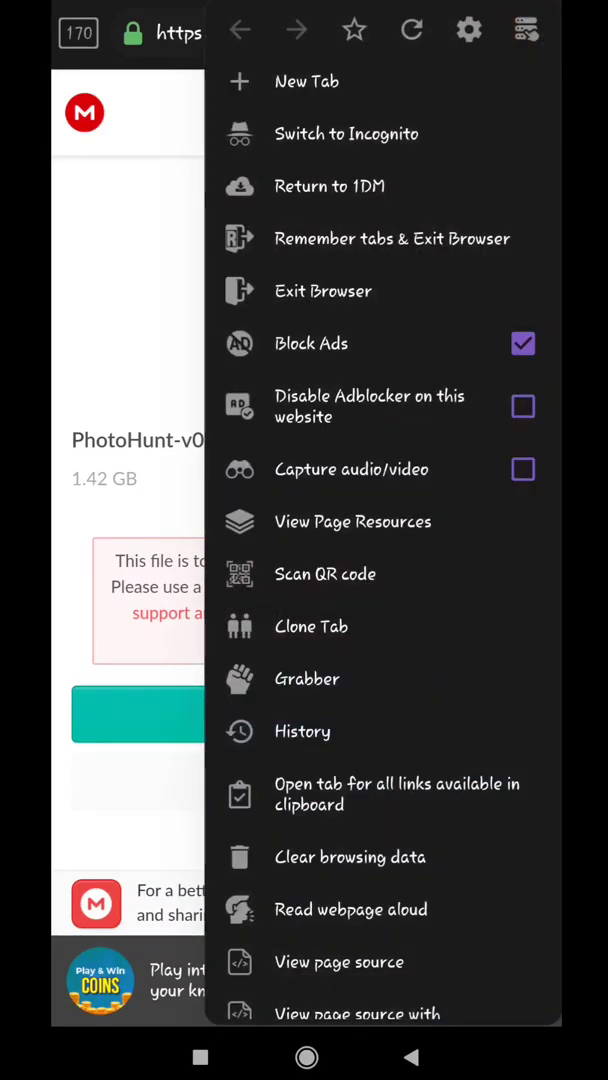
left_click(524, 468)
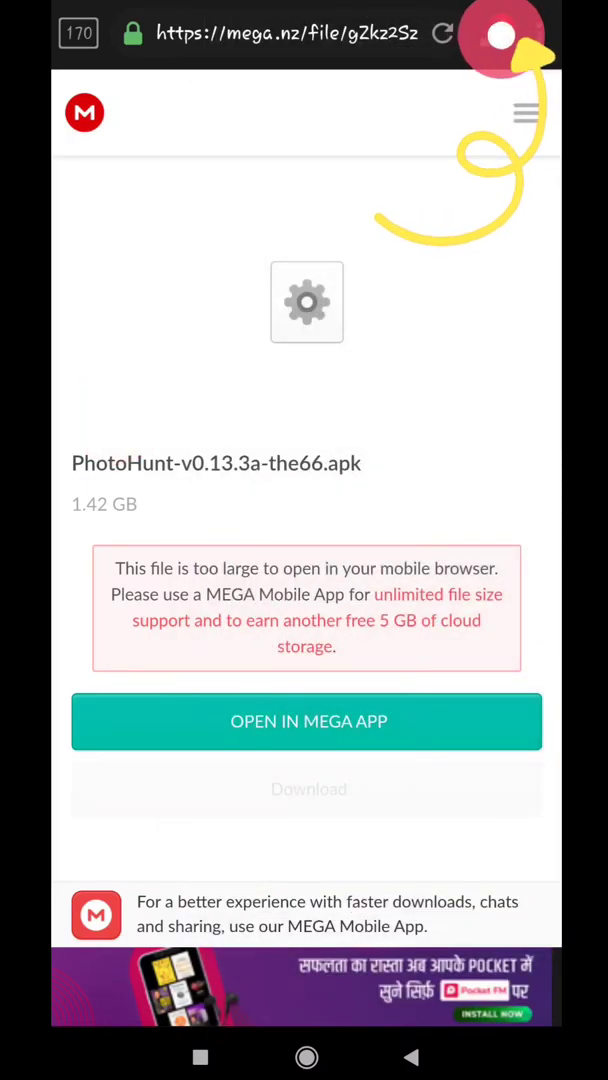
left_click(308, 788)
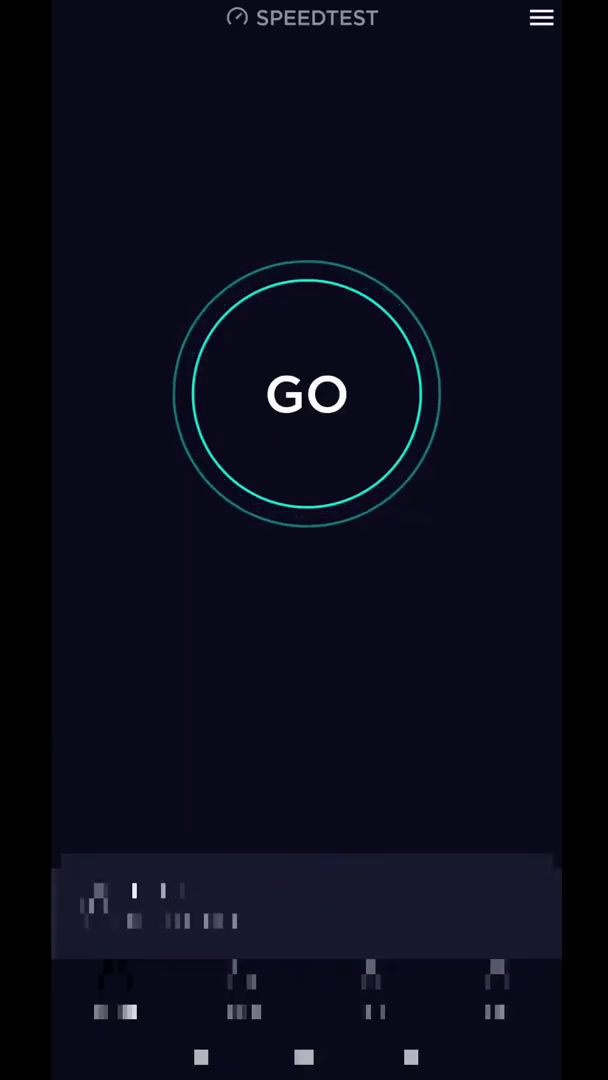
Step: Start the Speedtest GO test of the internet connection speed
left_click(306, 394)
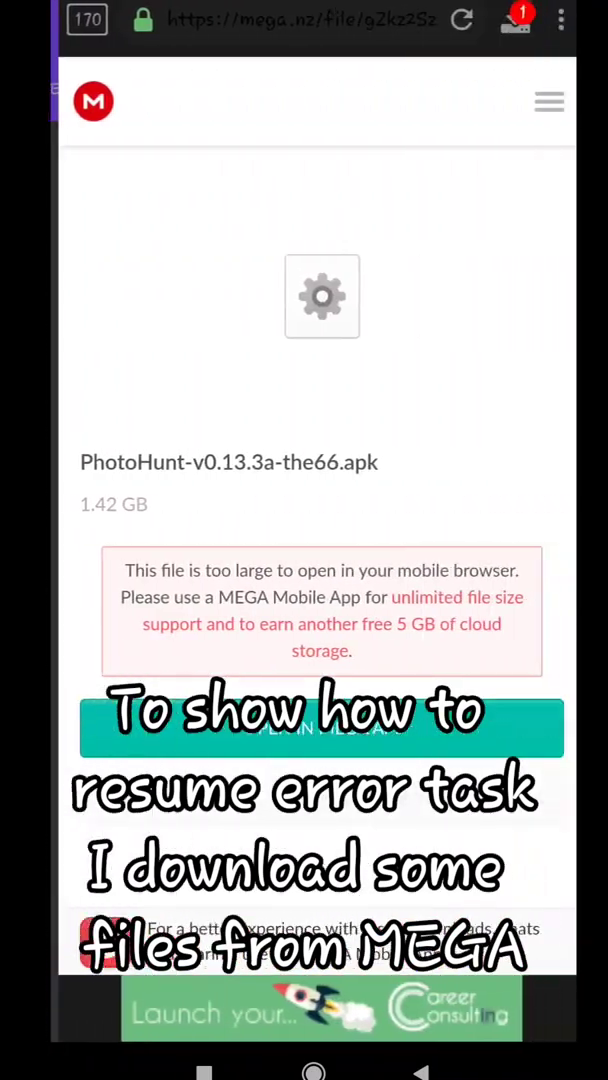
Step: Leave the MEGA page via the download badge and bring up Kiwi VPN
left_click(322, 728)
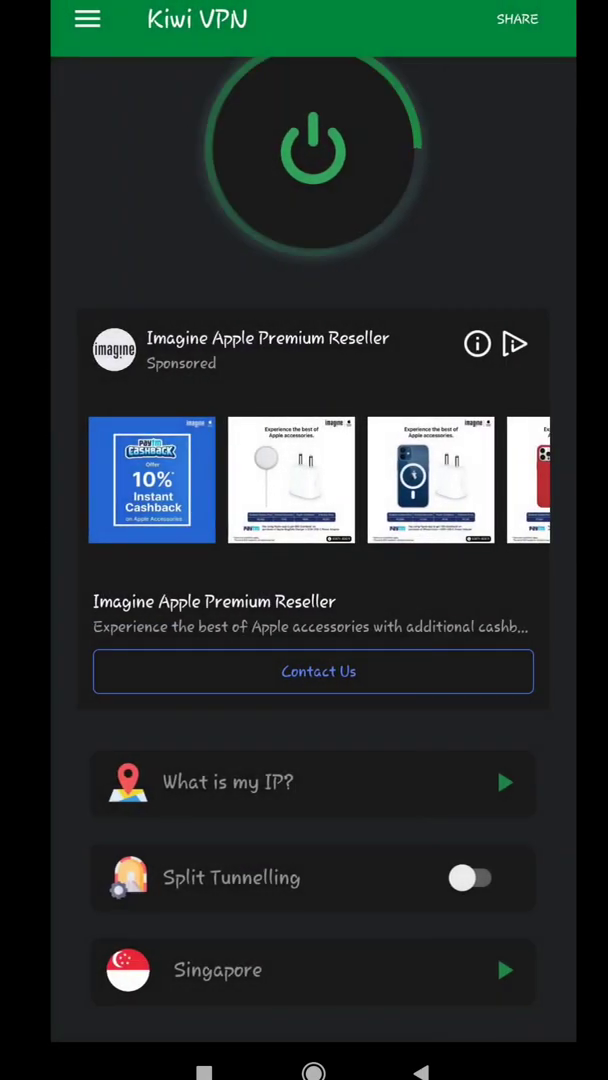
Step: Toggle the Kiwi VPN connection and return to 1DM's ALL downloads tab with the failed PhotoHunt APK
left_click(312, 150)
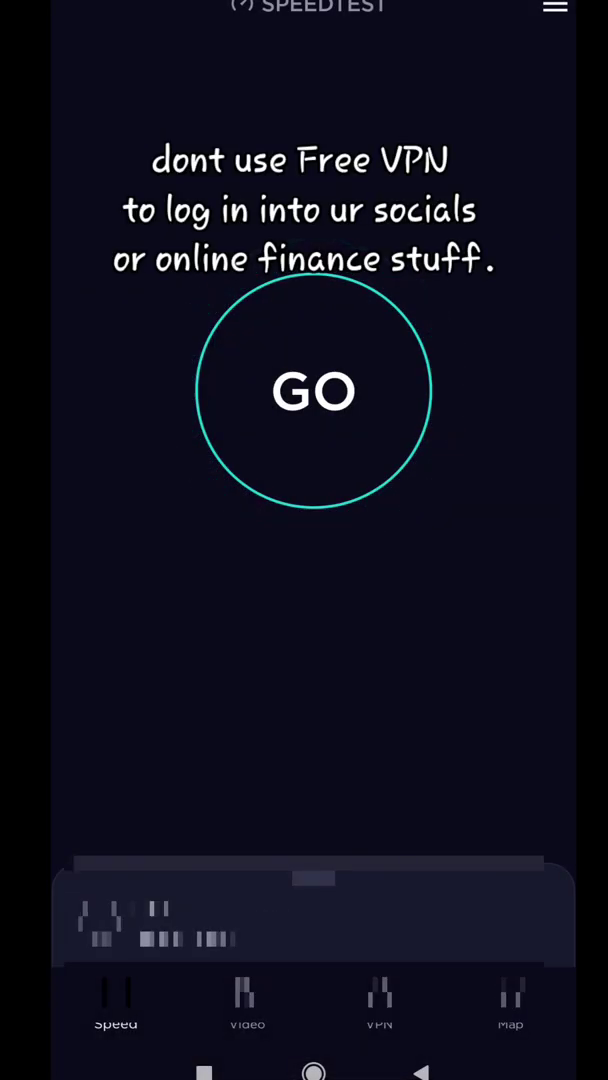
left_click(312, 392)
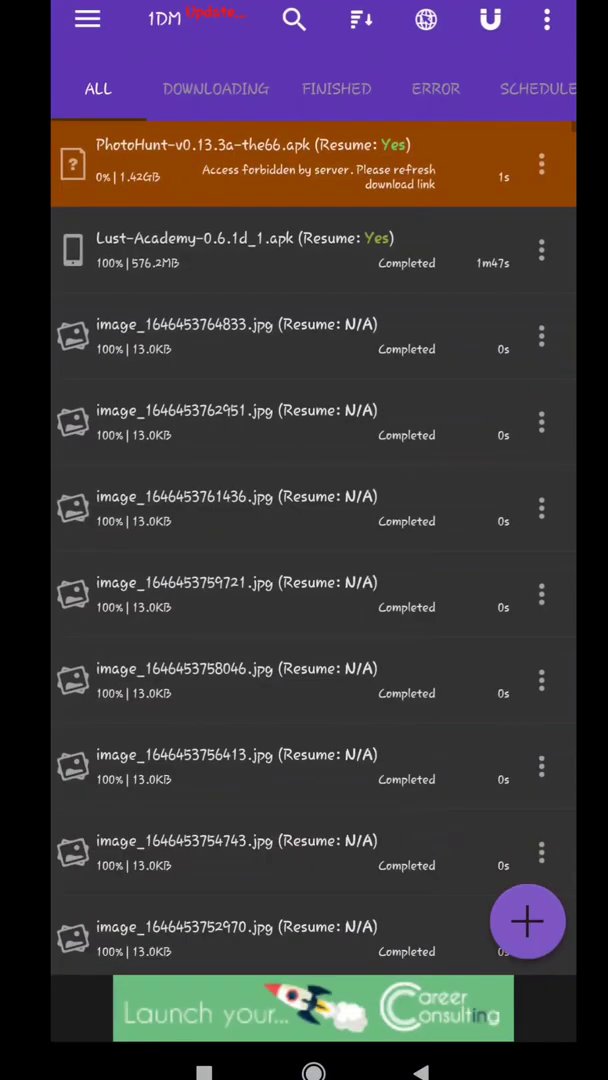
Step: From the failed PhotoHunt download's Properties, open its MEGA download page link in the browser
left_click(72, 164)
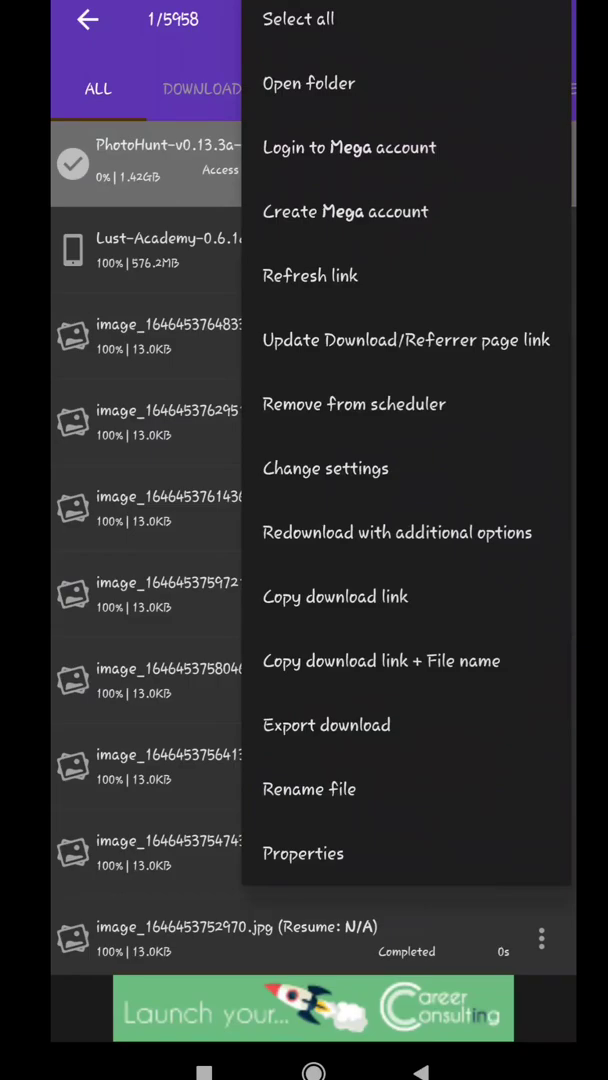
left_click(304, 852)
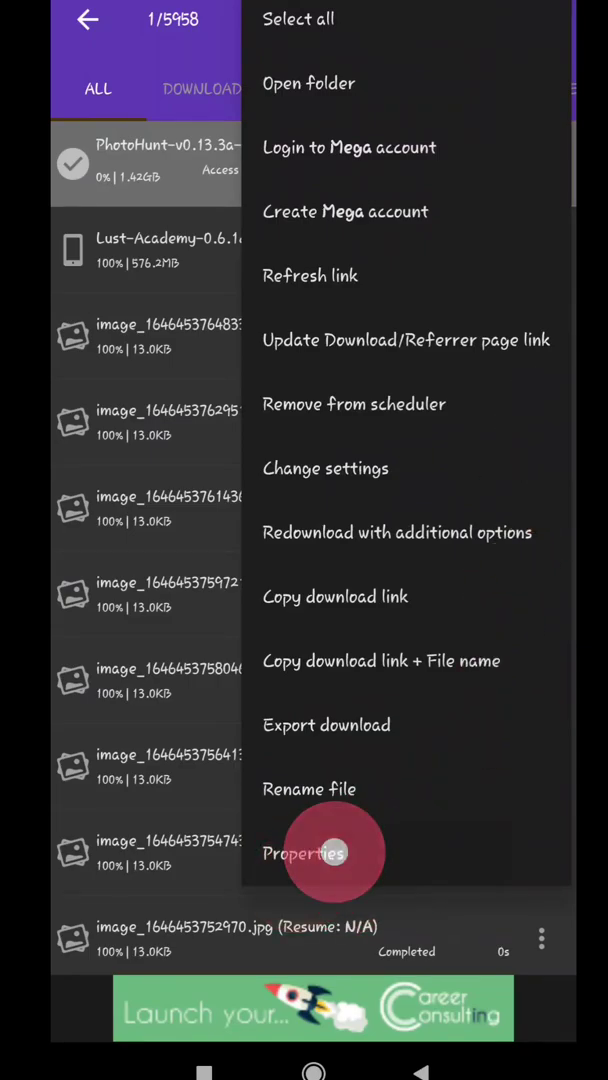
left_click(304, 852)
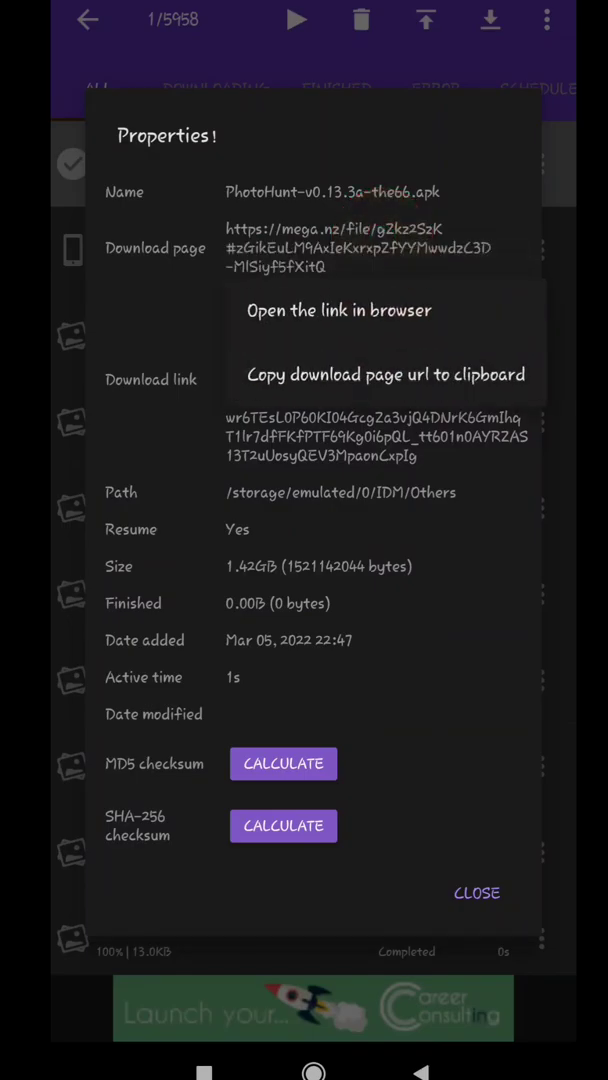
left_click(384, 374)
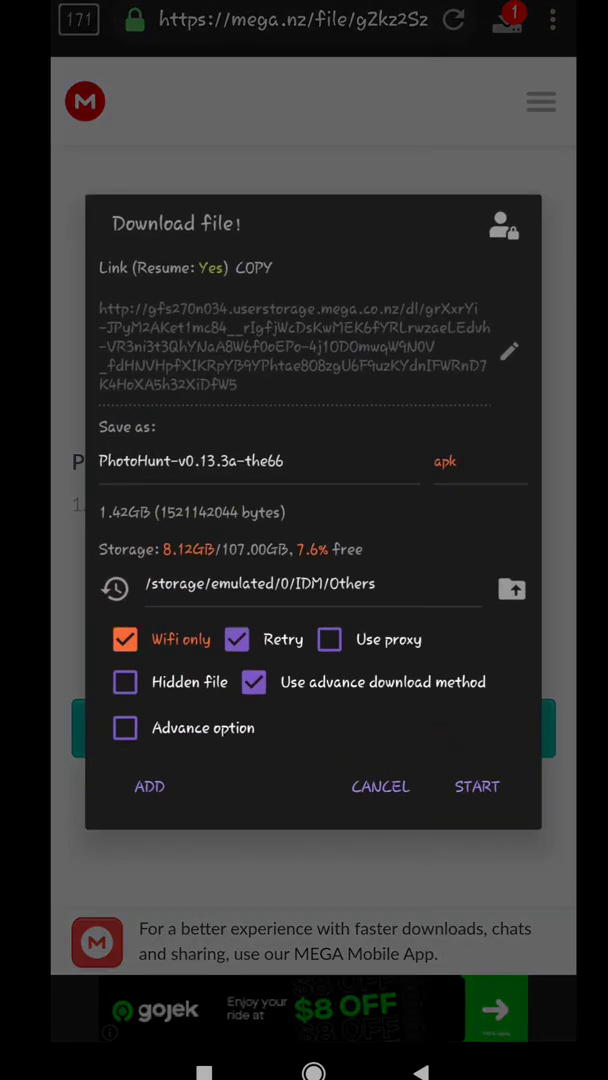
Step: Start the PhotoHunt download and confirm 'Update existing download link' so it resumes
left_click(476, 786)
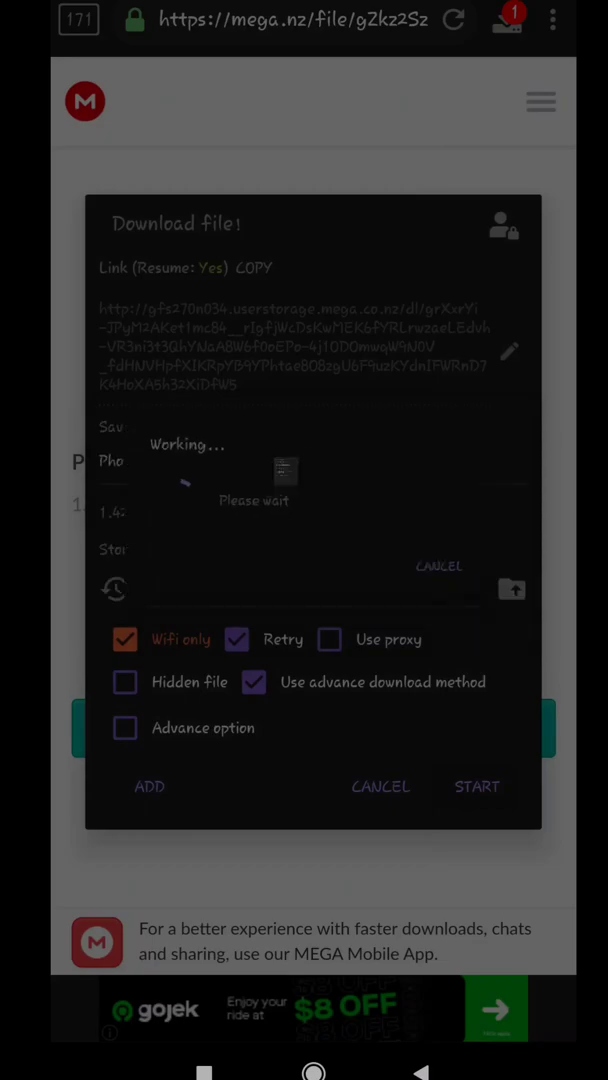
left_click(476, 786)
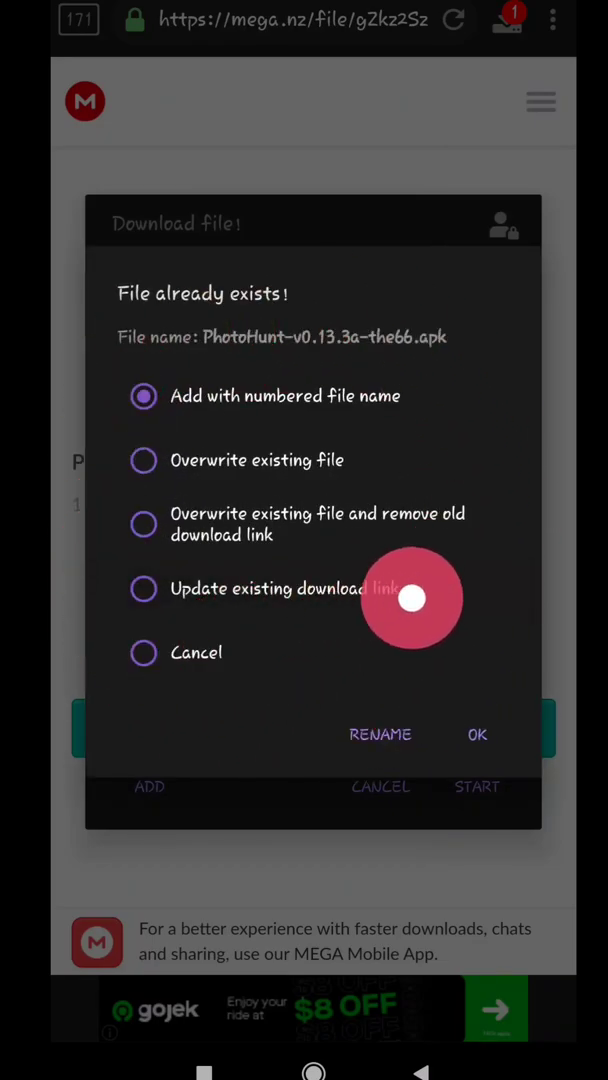
left_click(144, 588)
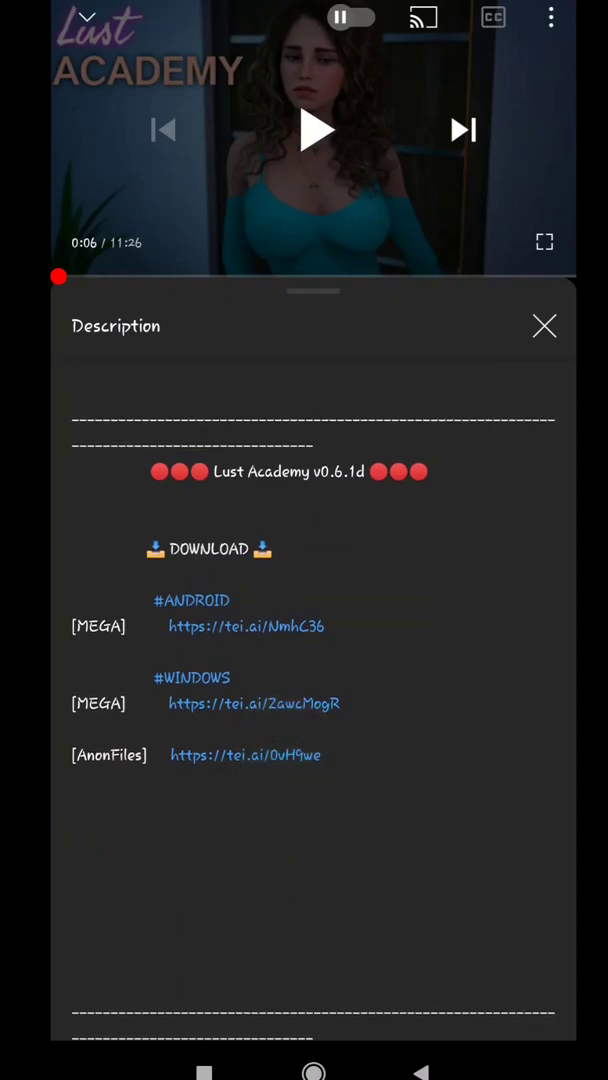
Step: Follow the AnonFiles tei.ai link from the description, choosing Chrome to handle it
left_click(244, 626)
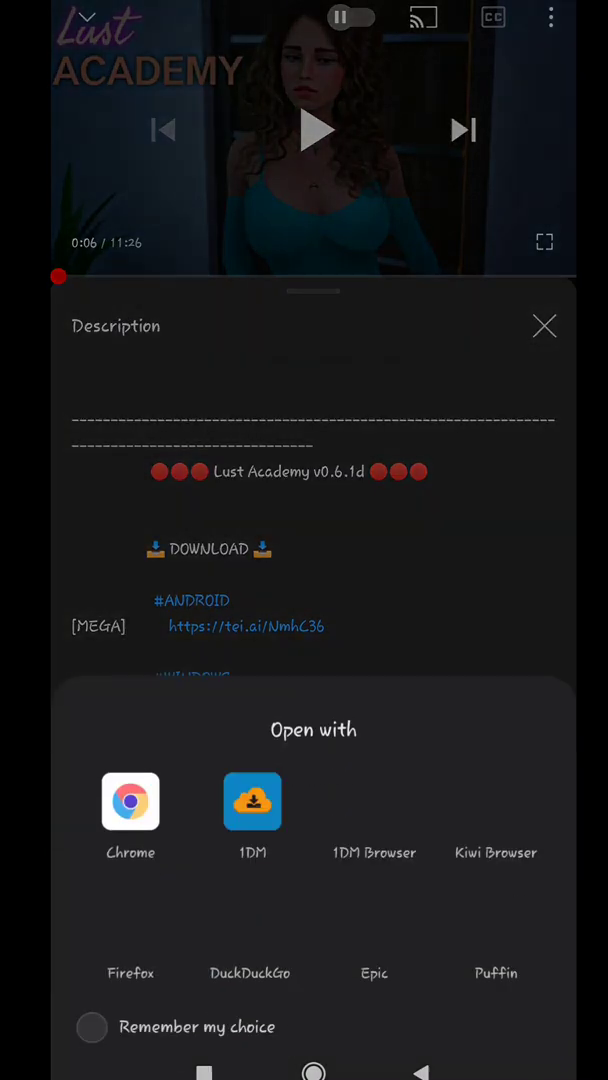
left_click(130, 800)
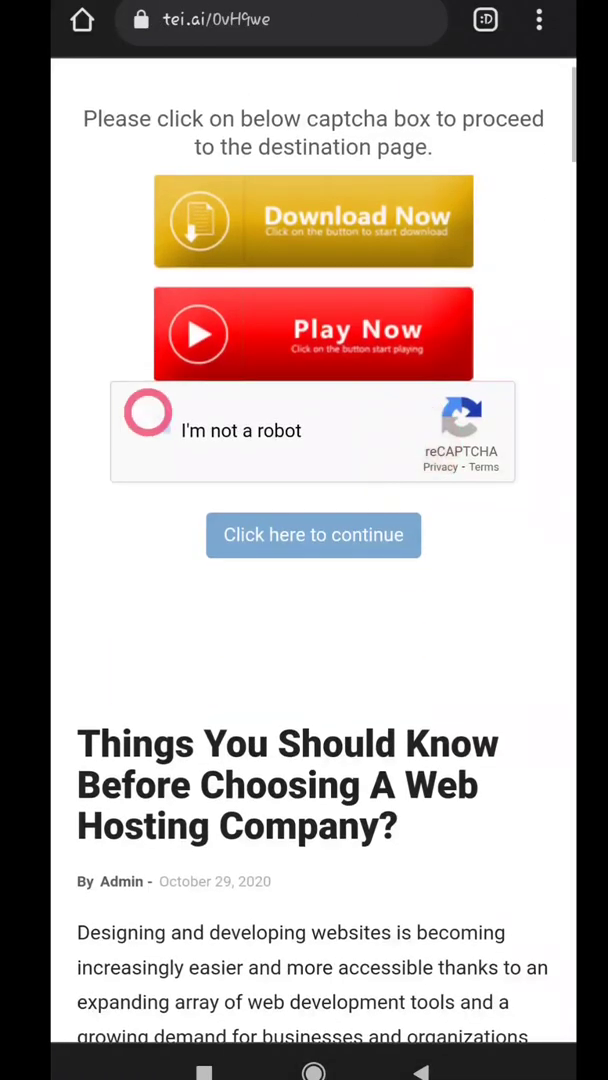
Step: Pass the reCAPTCHA and shortener pages to reach the AnonFiles page for Lust-Academy-0.6.1d-pc.zip
left_click(152, 430)
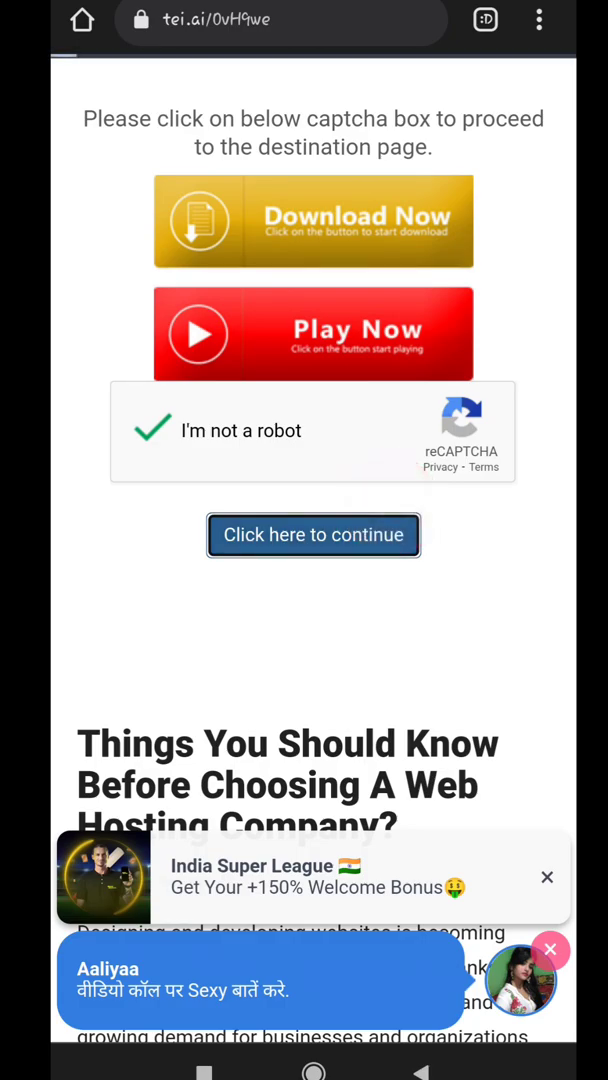
left_click(312, 536)
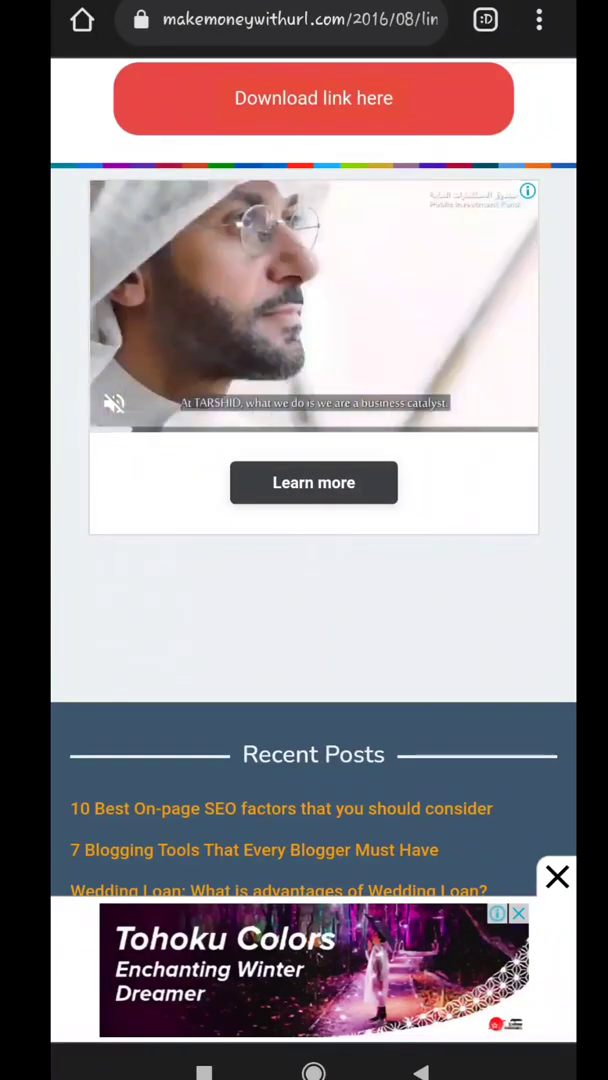
left_click(312, 98)
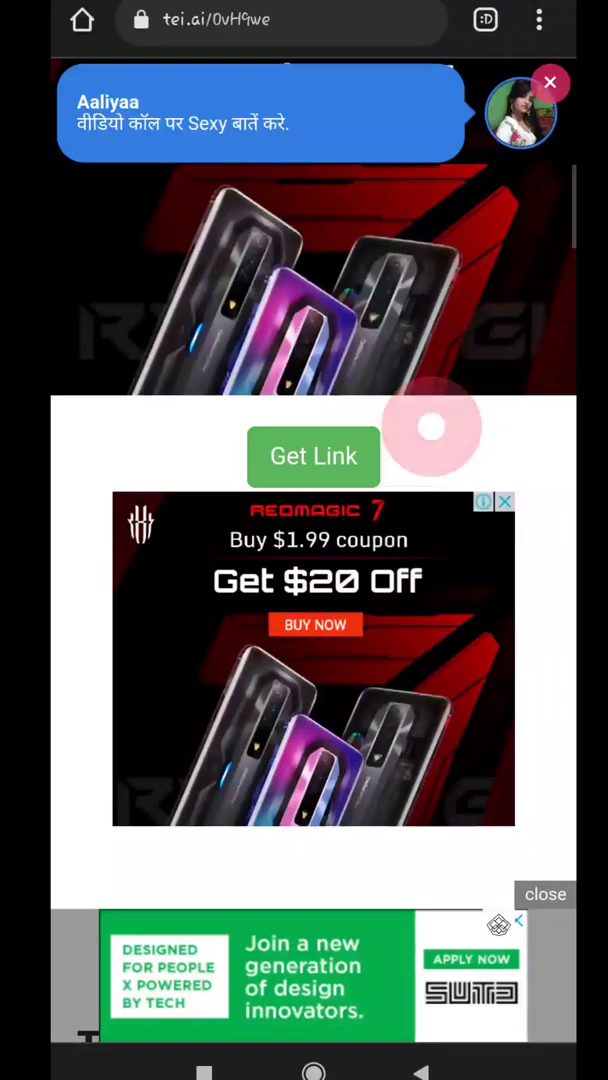
left_click(312, 456)
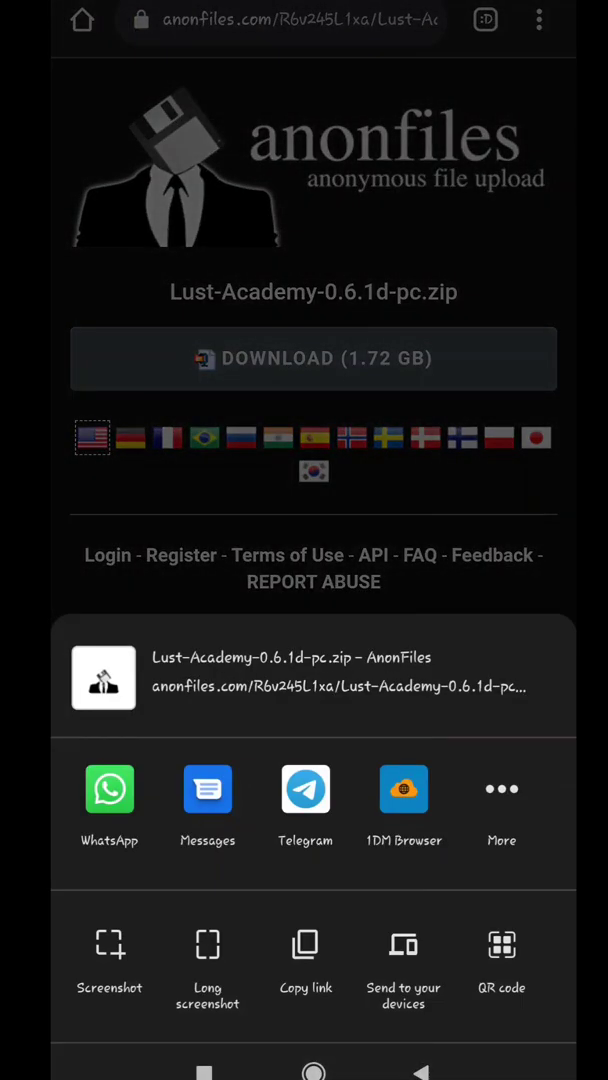
Step: Share the AnonFiles page to 1DM and start Lust-Academy-0.6.1d-pc.zip downloading into Compressed
left_click(312, 358)
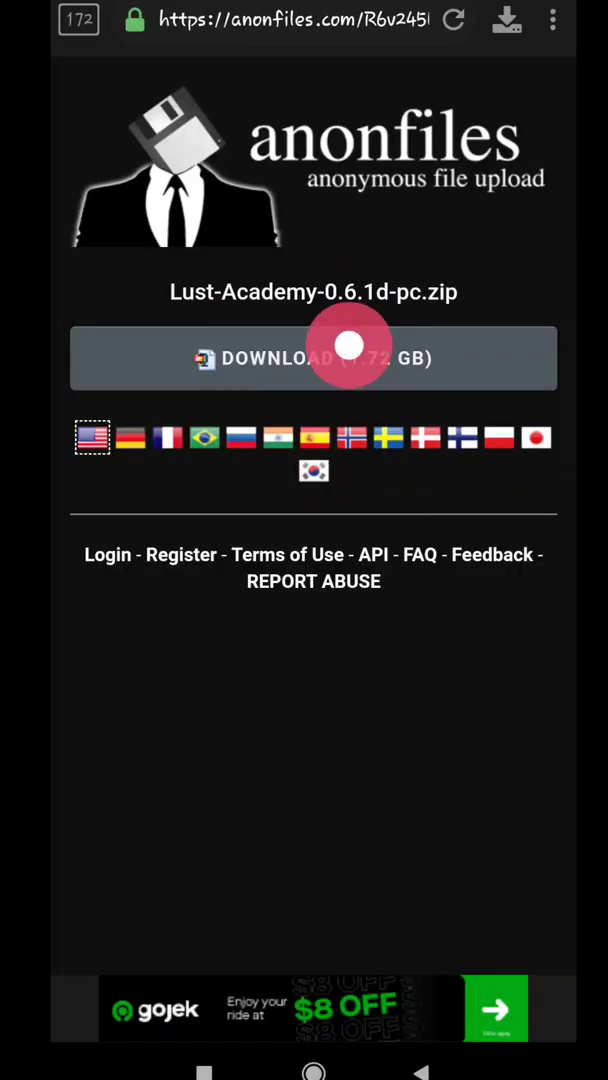
left_click(312, 358)
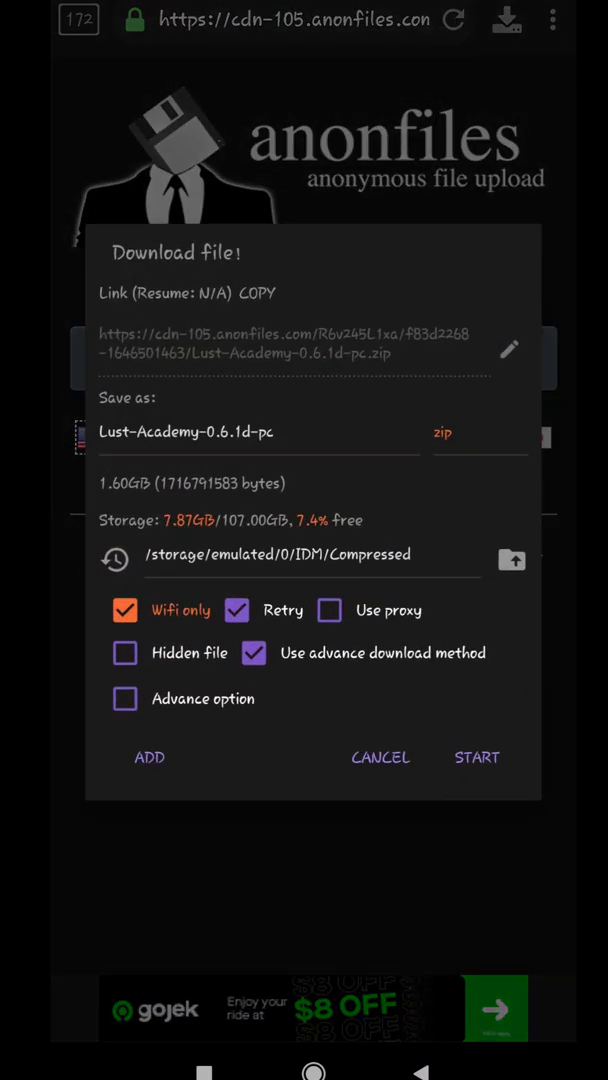
left_click(476, 756)
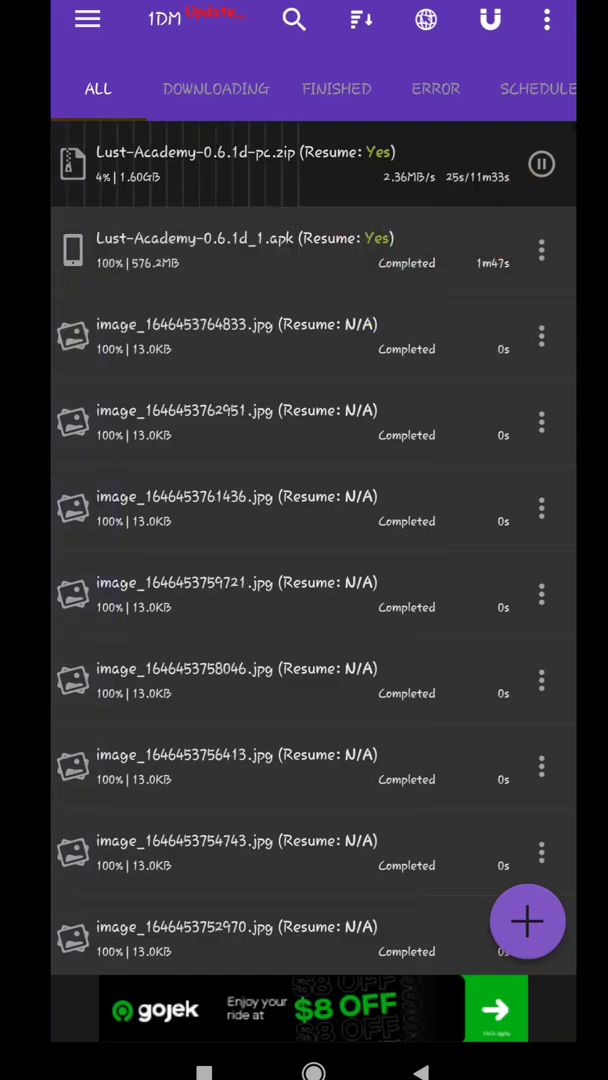
Step: Refresh the Lust Academy download's link in the browser, reopening its AnonFiles page
left_click(542, 164)
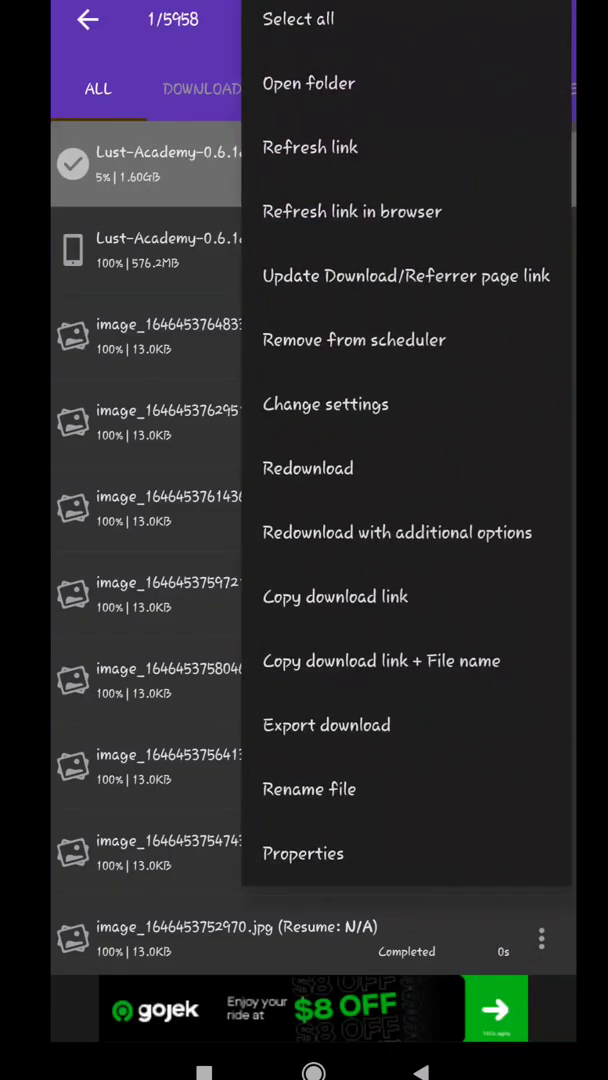
left_click(304, 852)
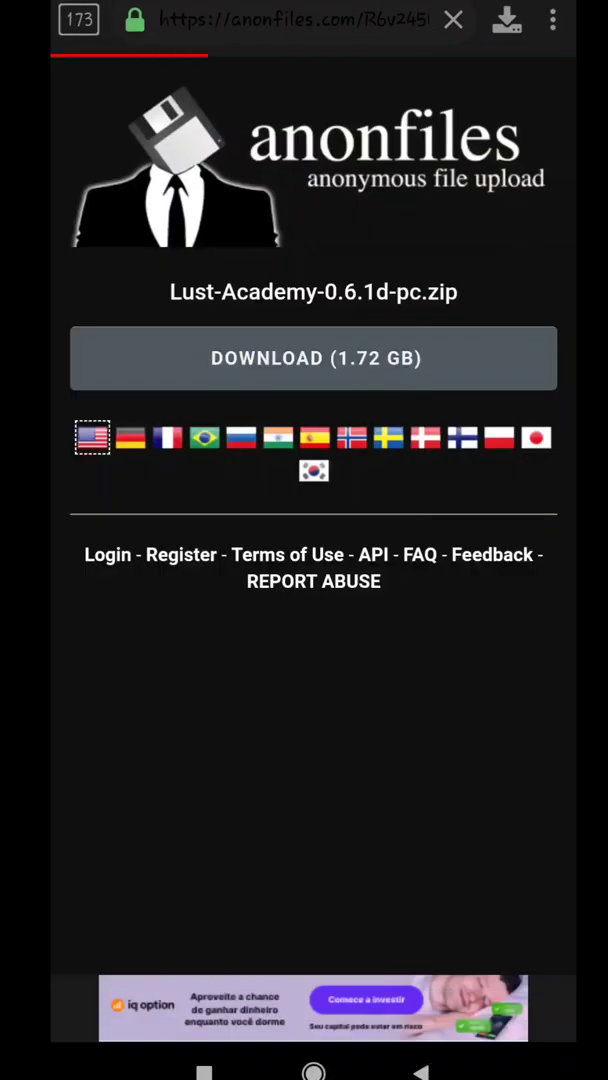
left_click(312, 358)
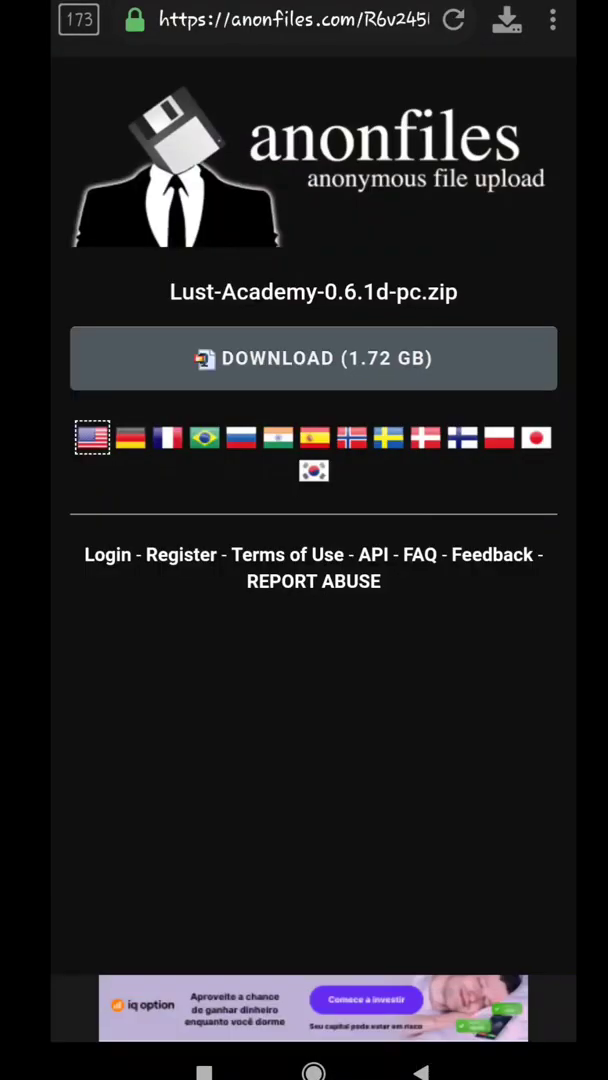
Step: Request the zip again and choose 'Update existing download link' so it resumes
left_click(312, 358)
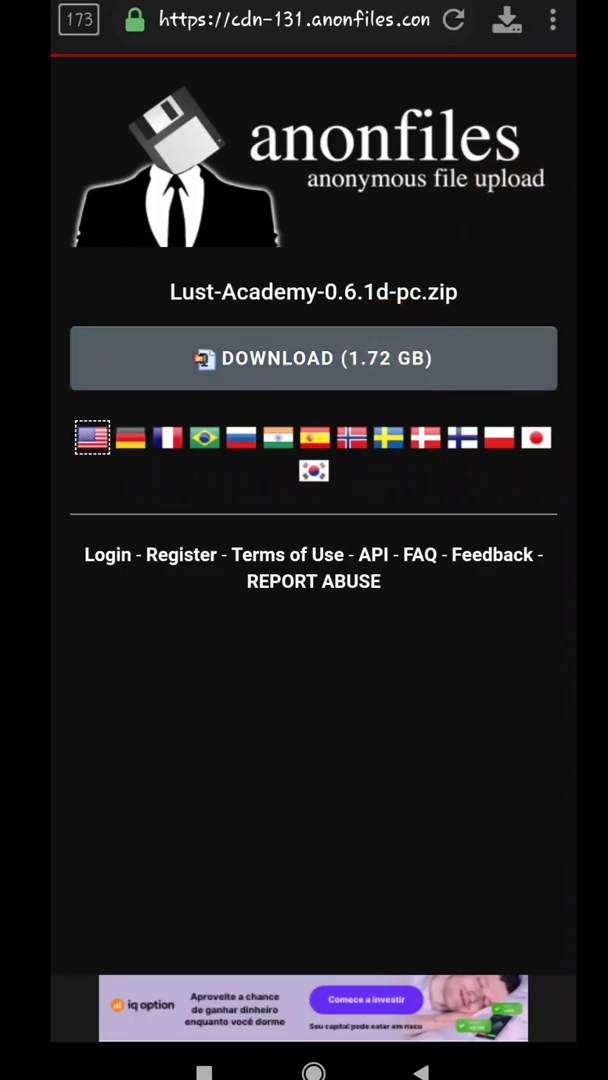
left_click(312, 358)
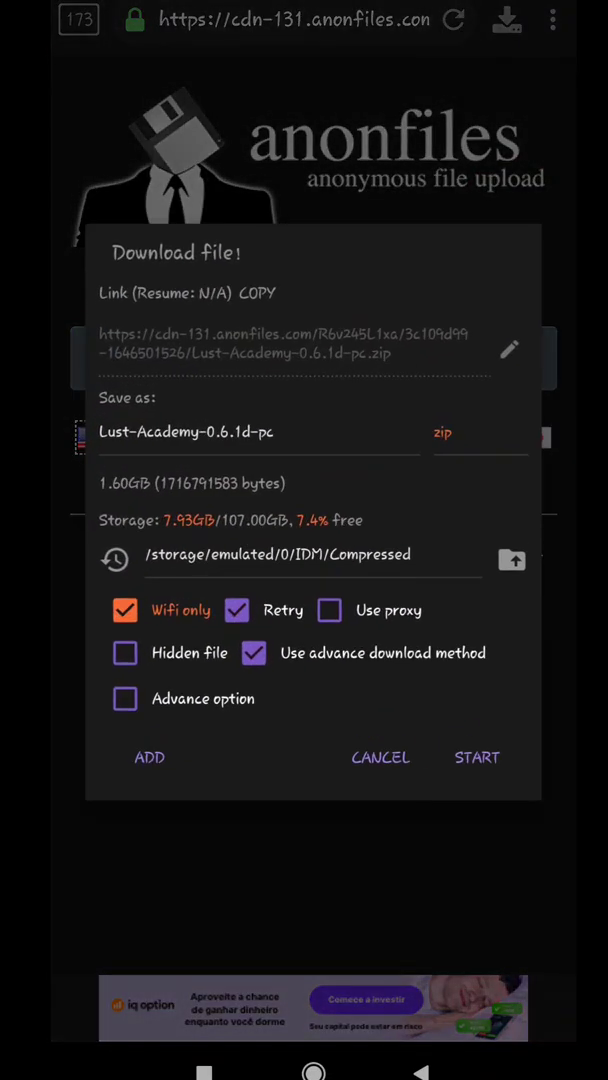
left_click(476, 756)
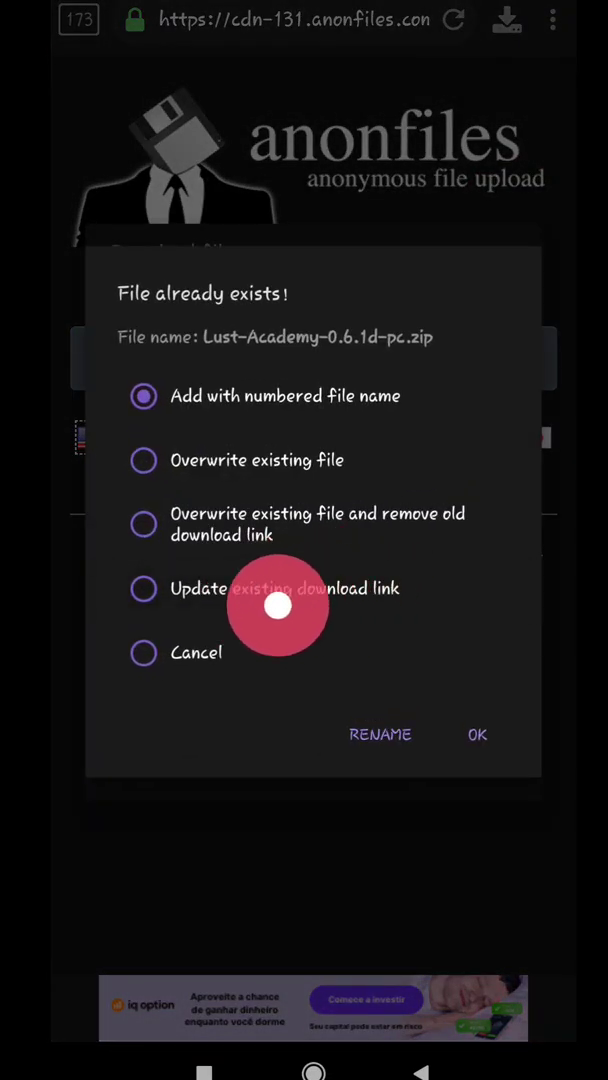
left_click(476, 734)
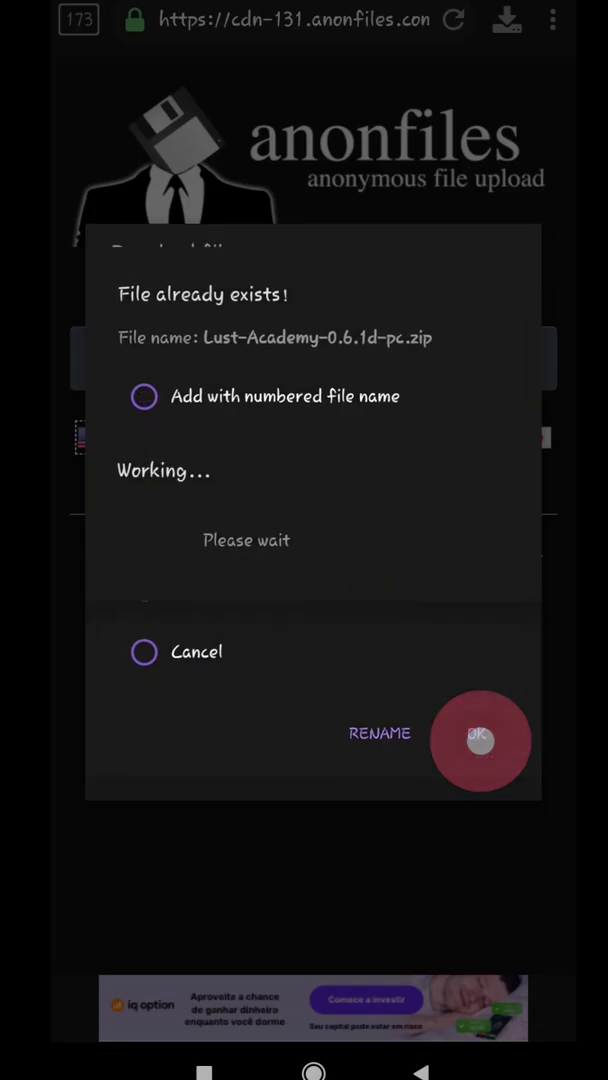